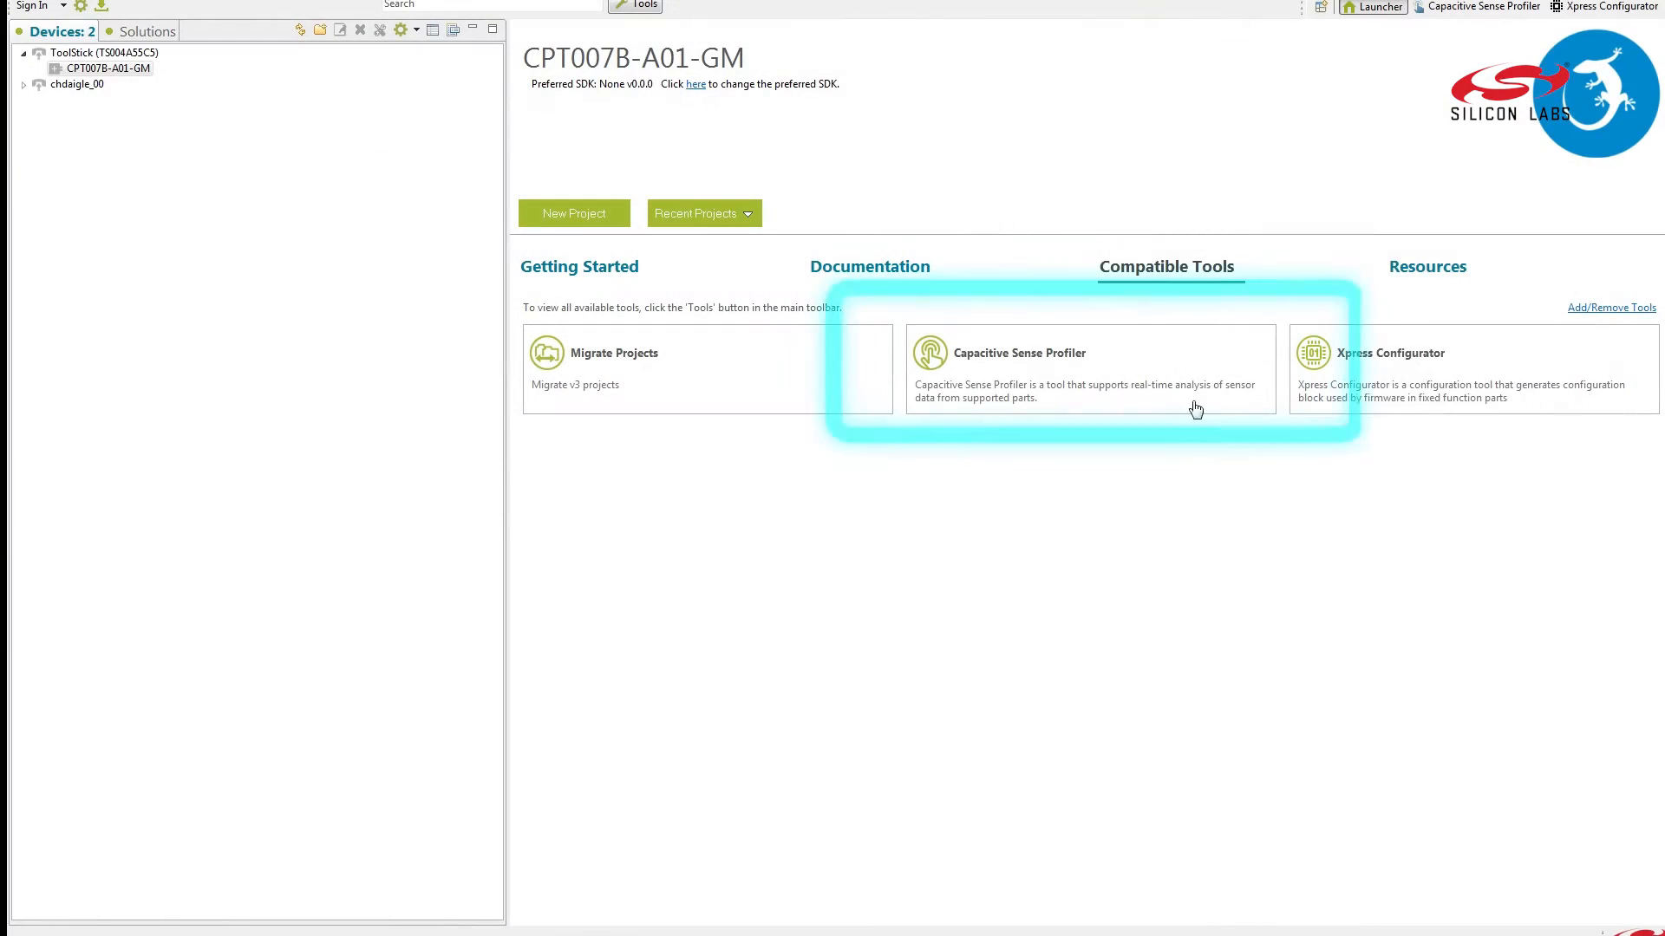
pyautogui.moveTo(1160, 361)
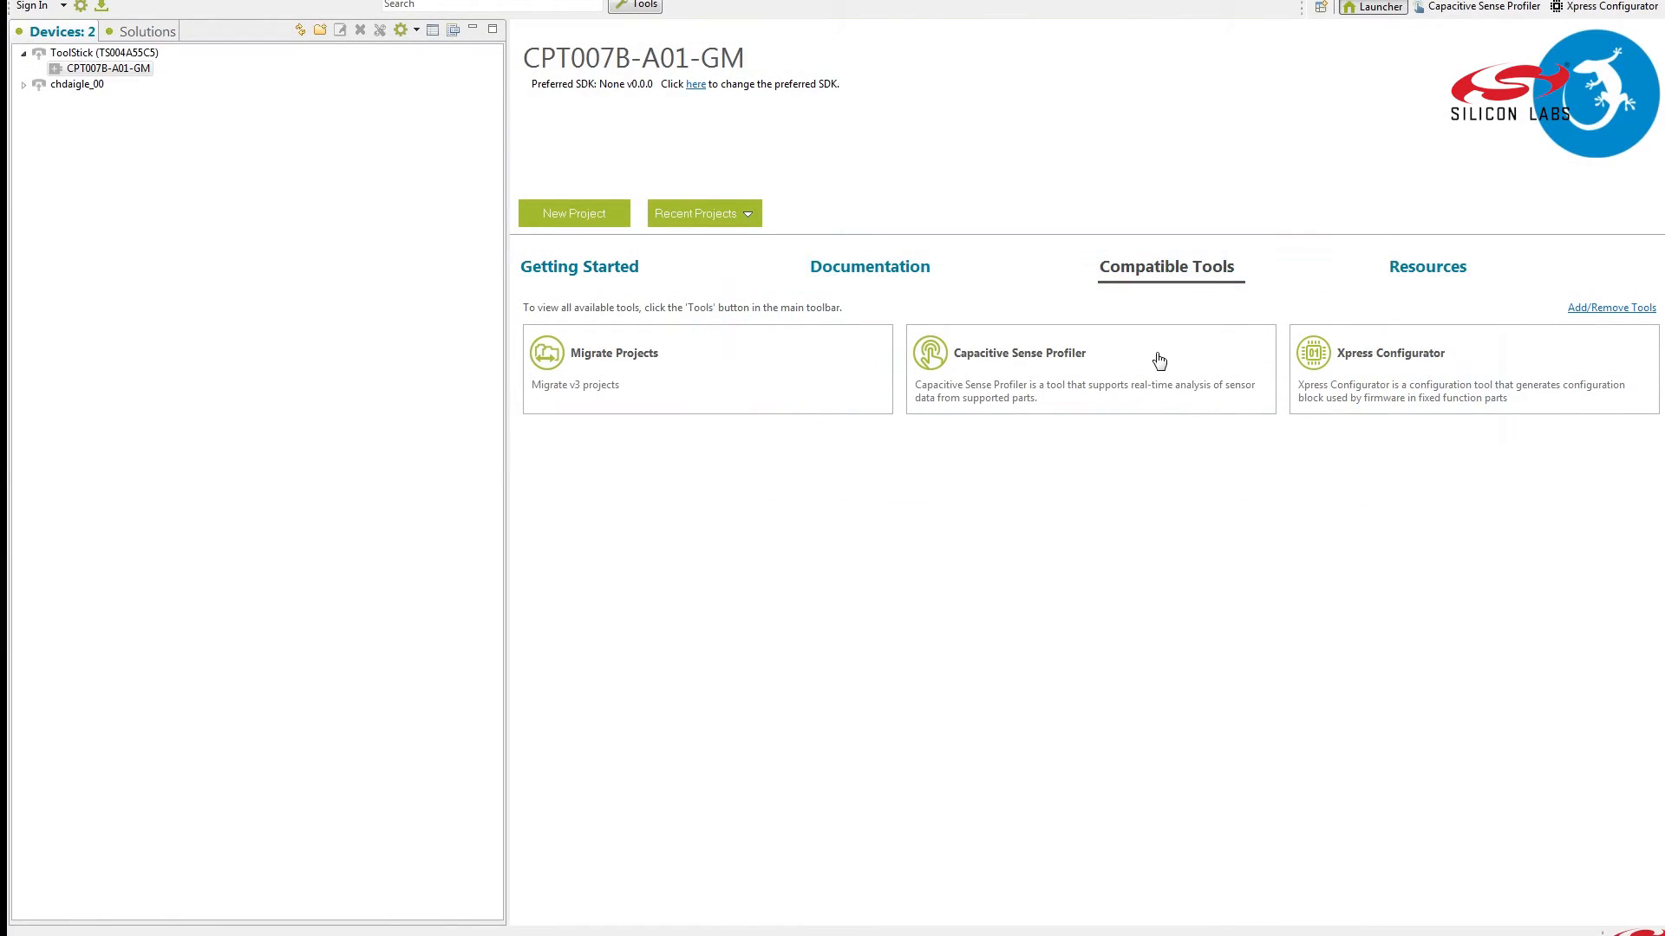
# Step: Launch the Capacitive Sense Profiler tile for the CPT007B-A01-GM device
pyautogui.click(1089, 368)
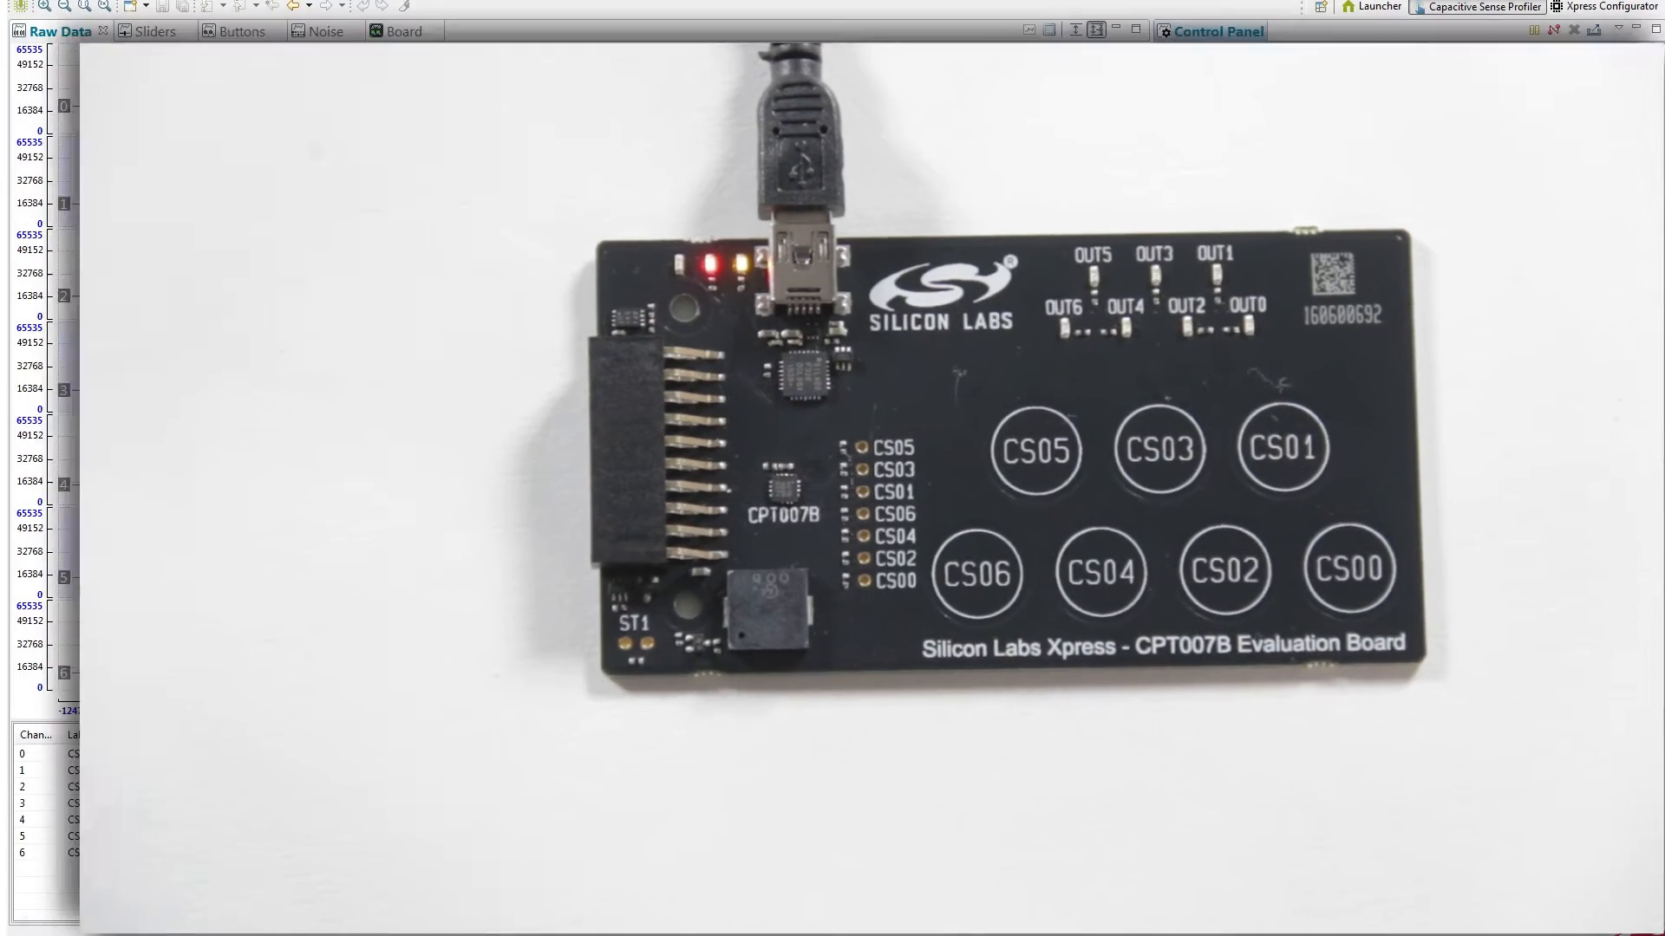
# Step: Let the profiler connect and stream live Baseline and Raw graphs for channels CS00–CS06
pyautogui.click(1218, 32)
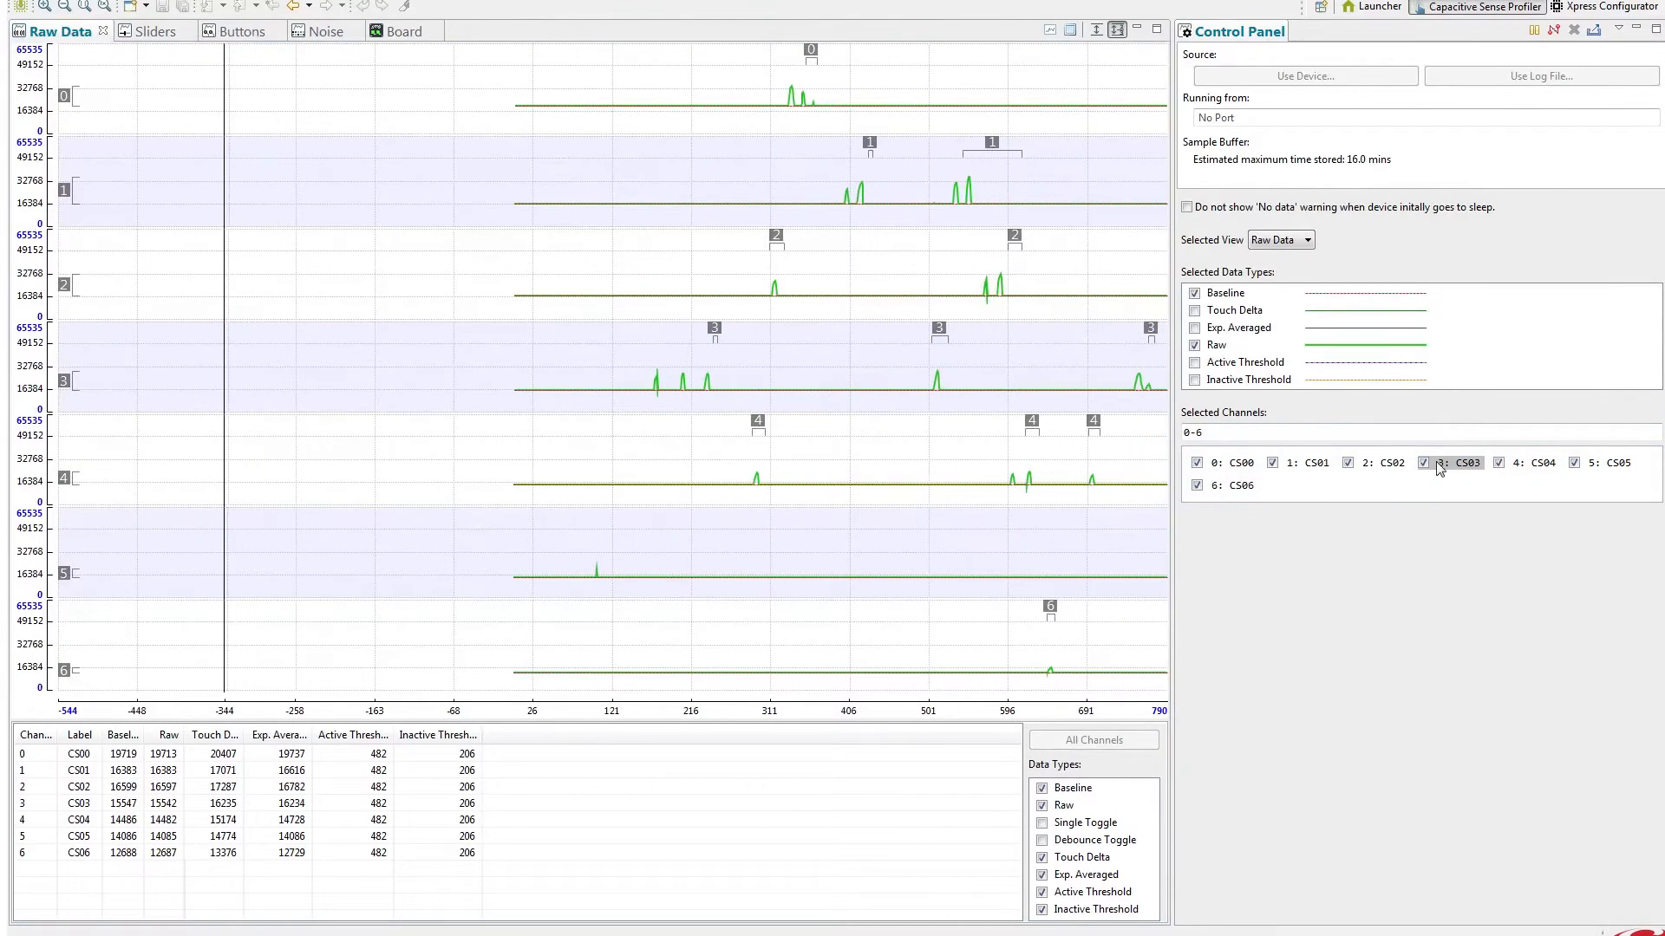
# Step: Toggle the CS03 and CS05 channel graphs off and back on, leaving only CS01 hidden
pyautogui.click(1422, 464)
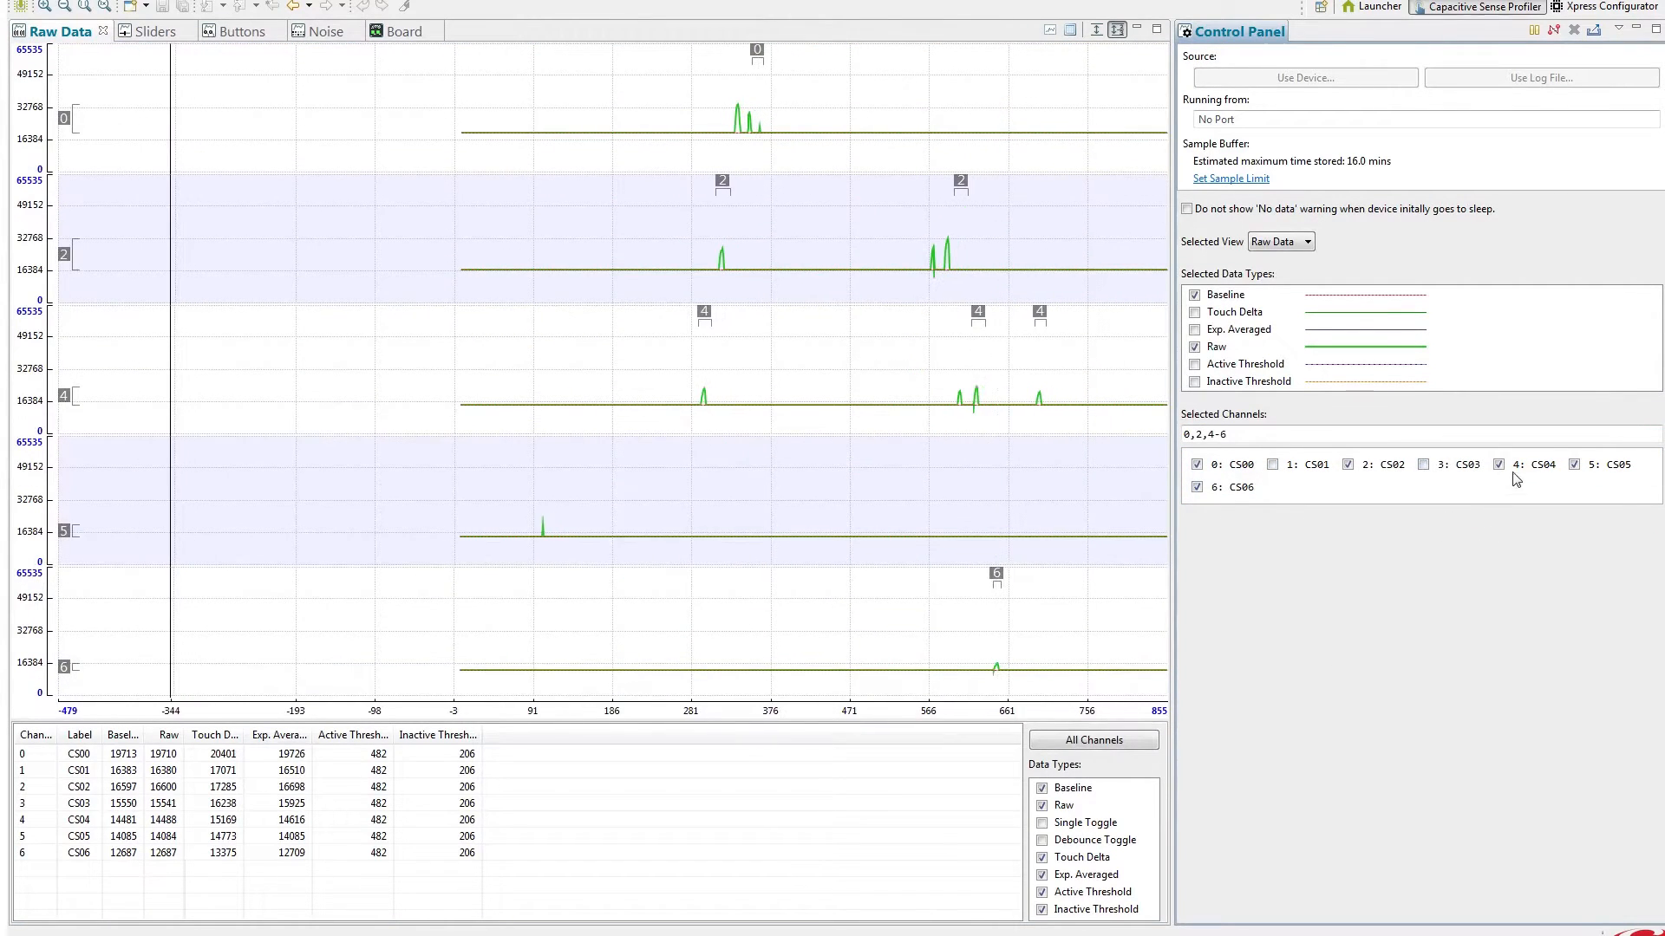
pyautogui.click(1575, 464)
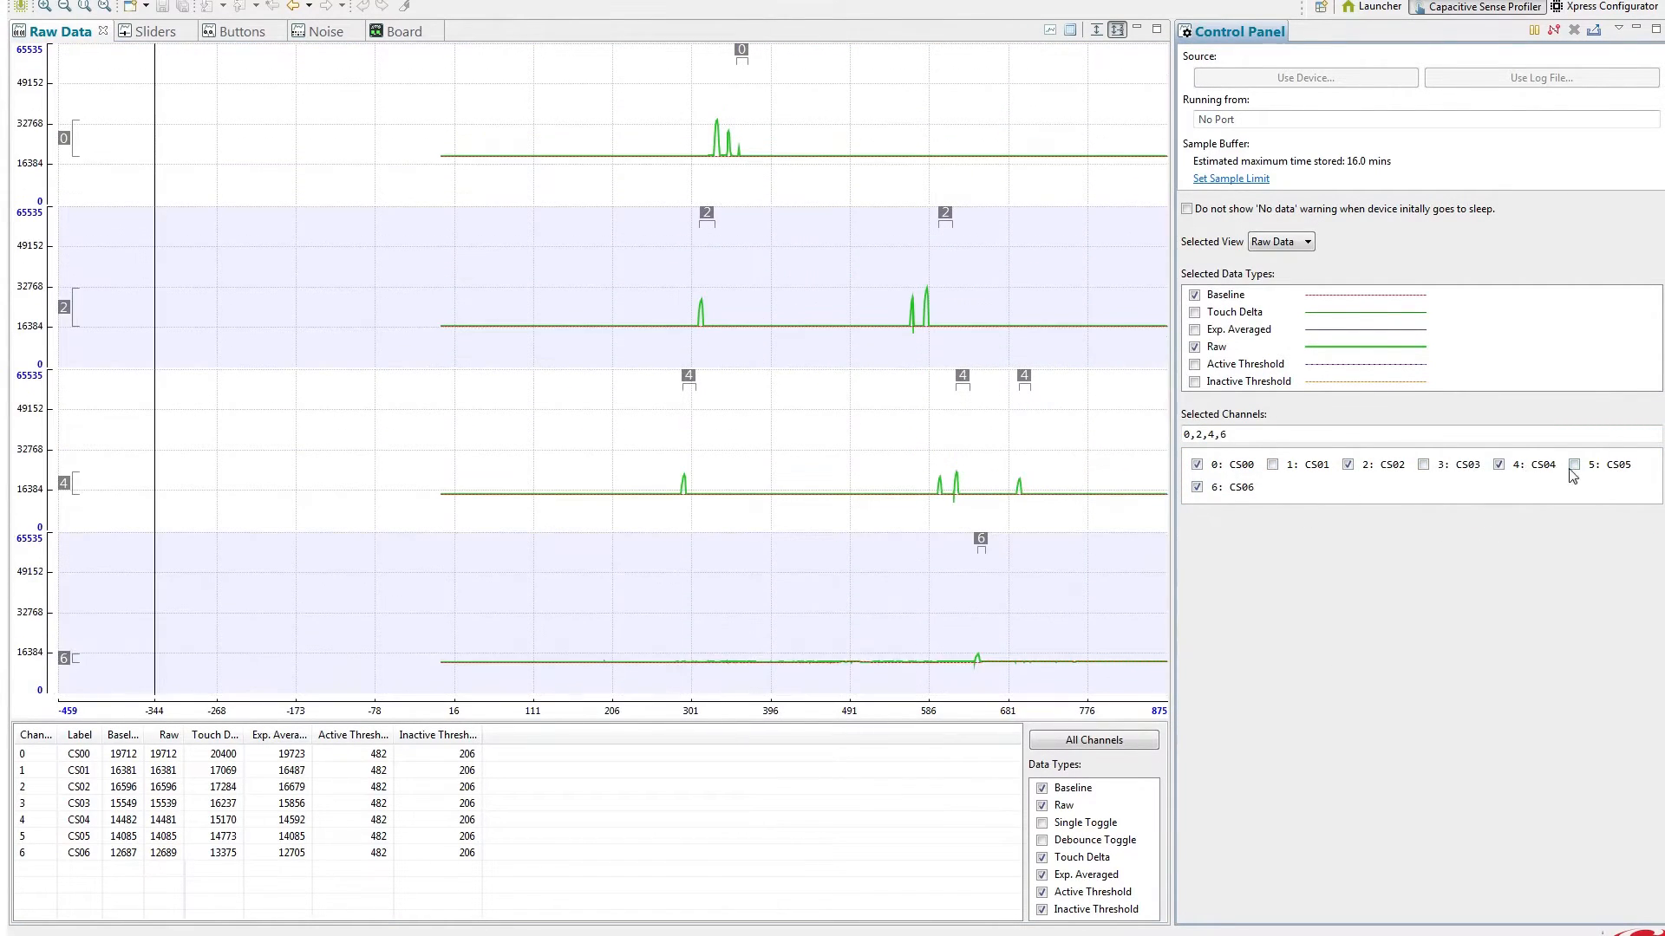
pyautogui.click(1574, 465)
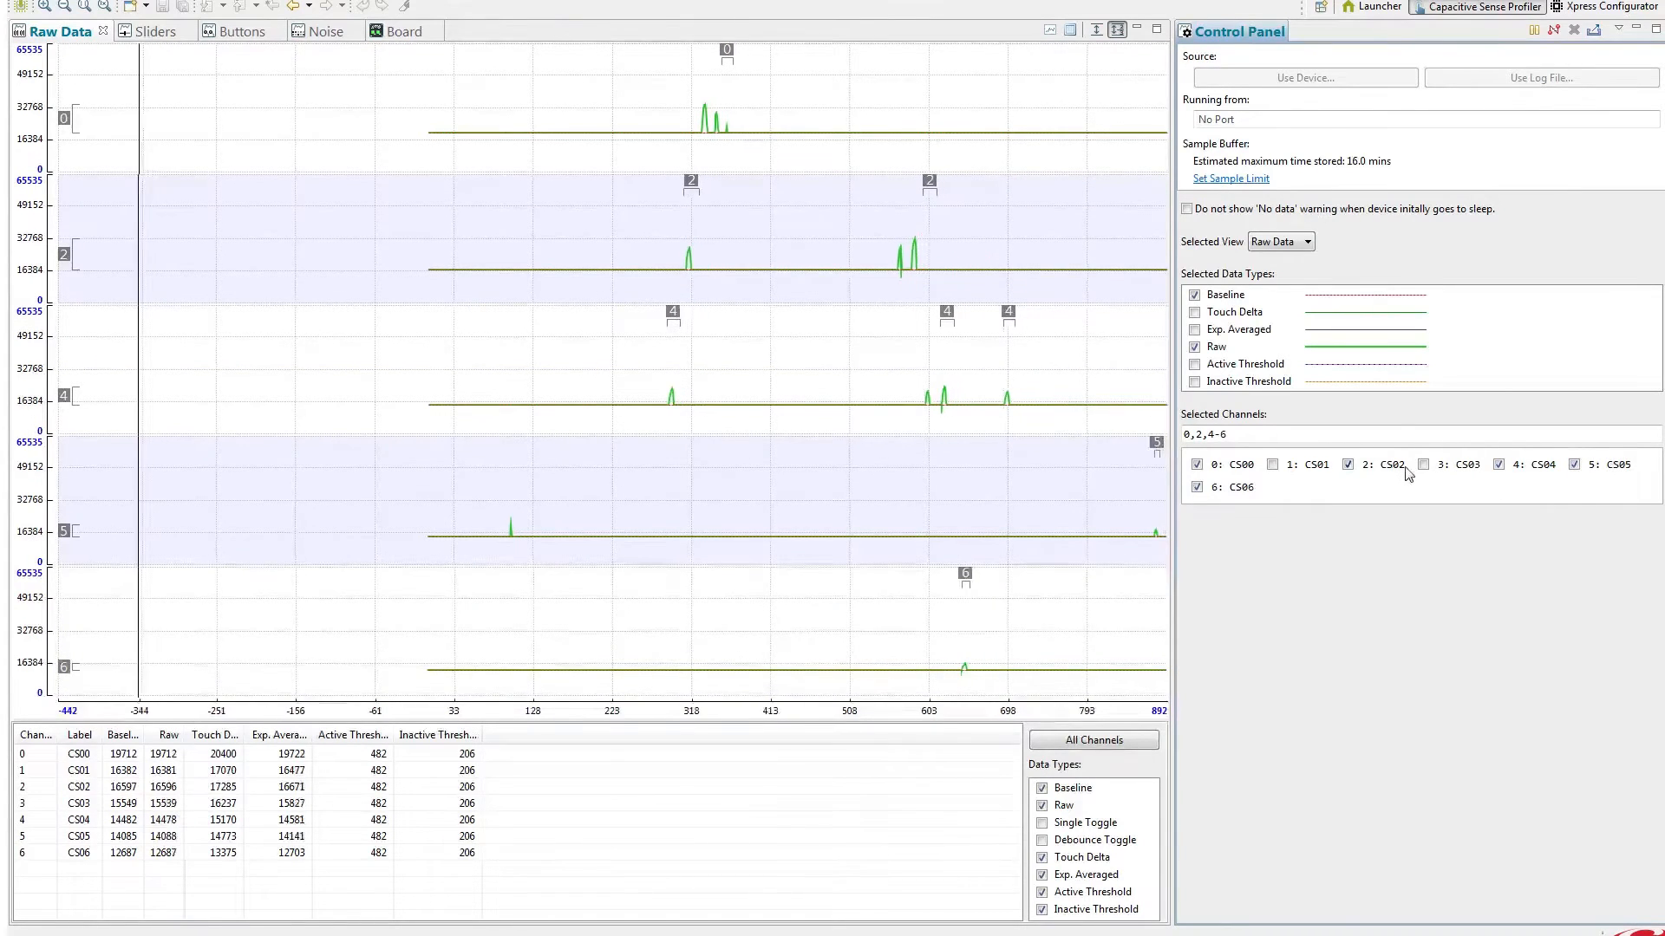
pyautogui.click(1422, 465)
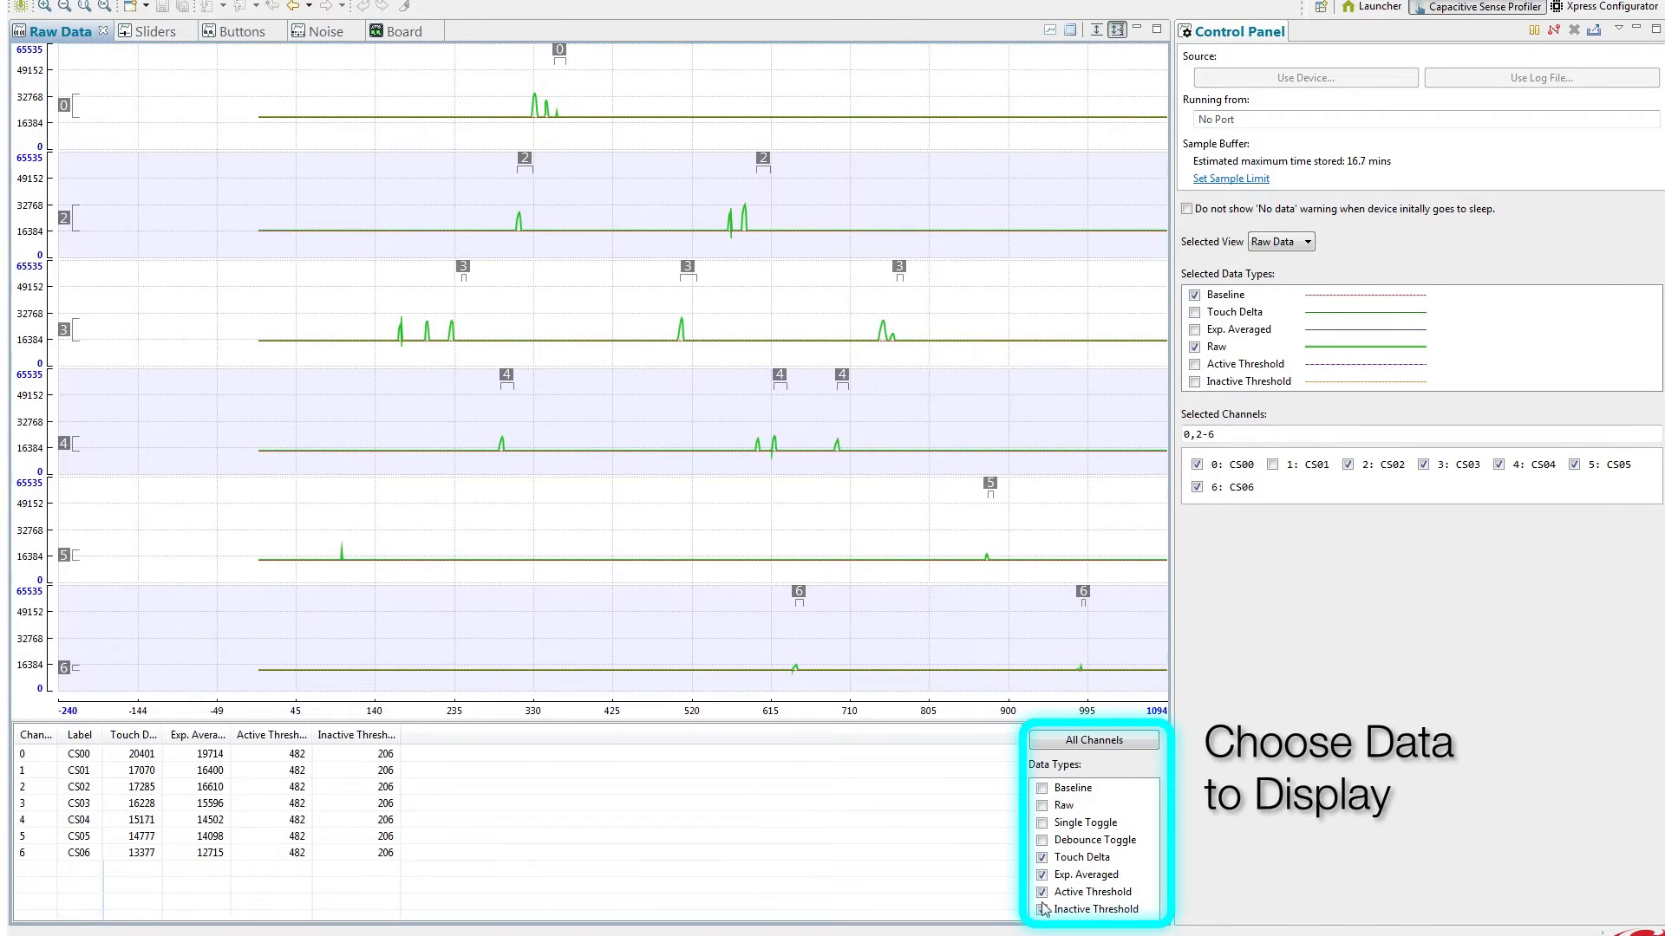
# Step: Remove Active Threshold values from the per-channel data table
pyautogui.click(1042, 892)
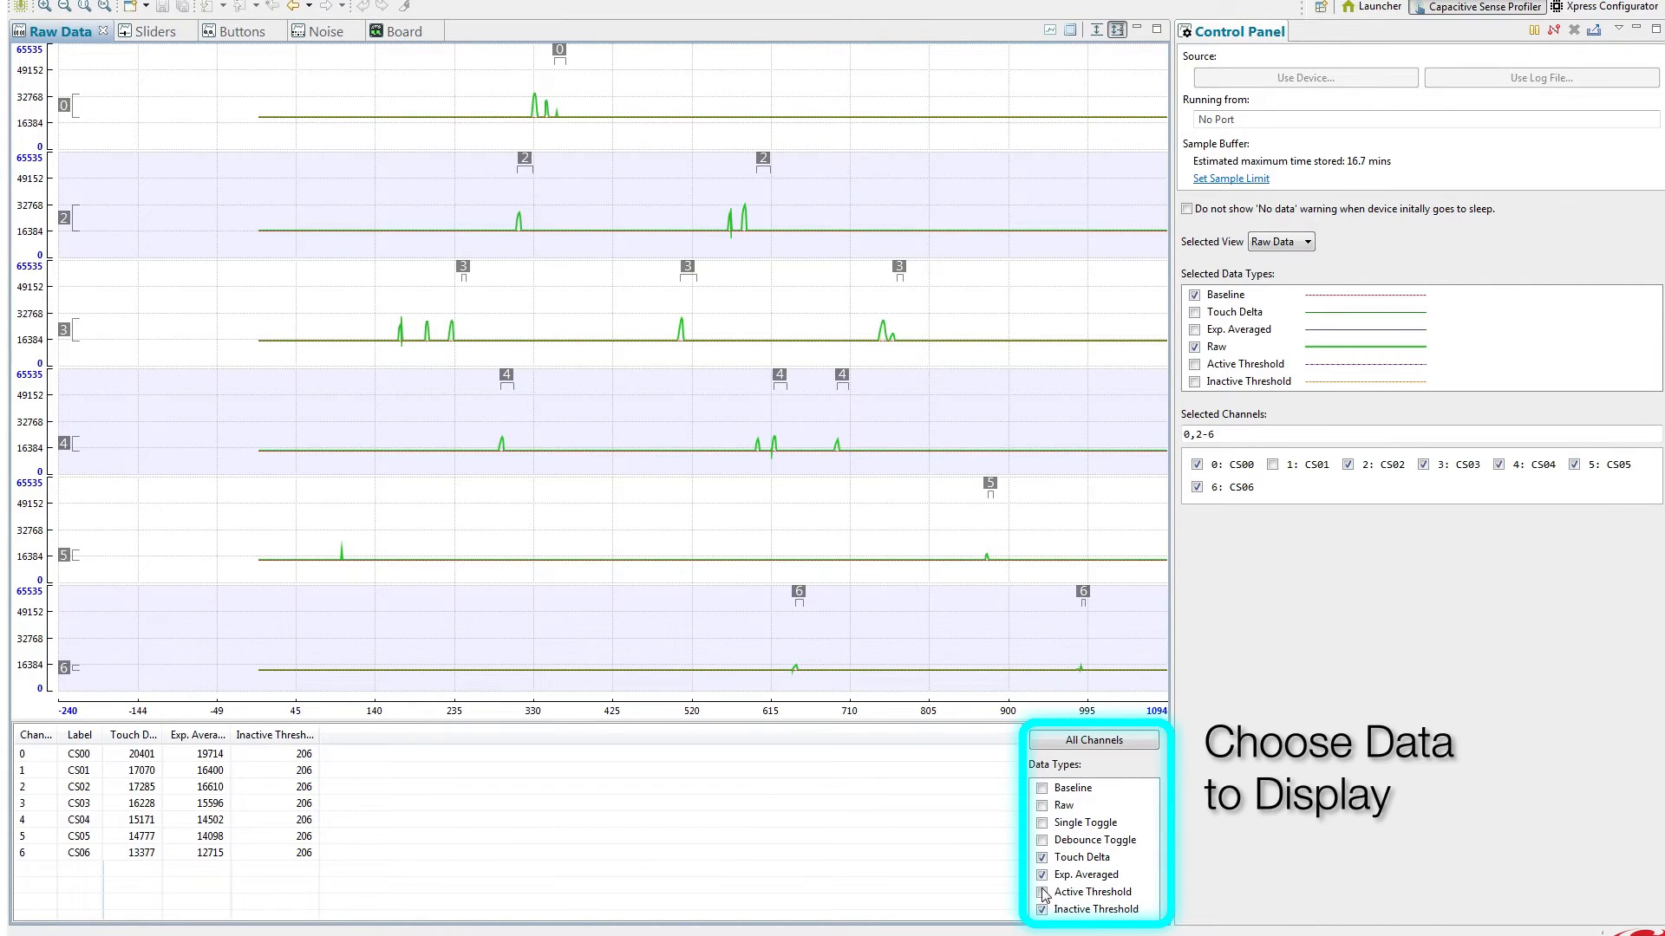